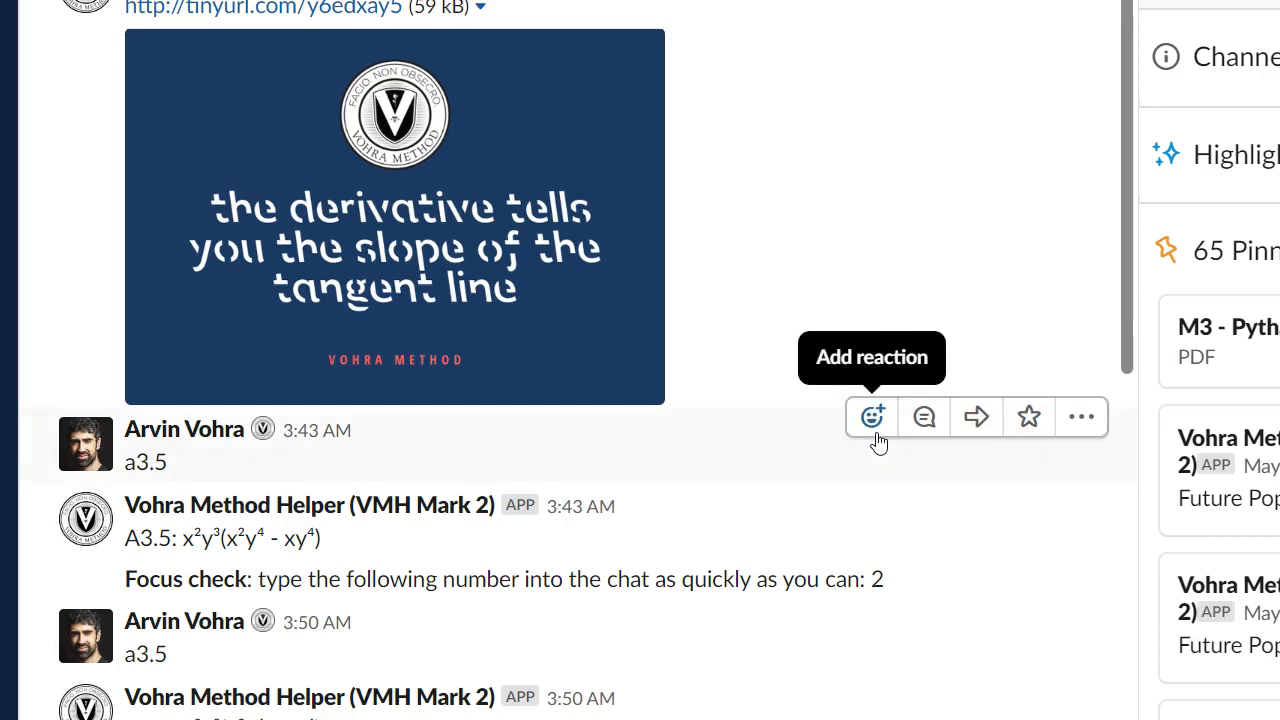
# - Confirm removing the Review: A3.5 pinned item and return to the derivative postcard
pyautogui.scroll(-3)
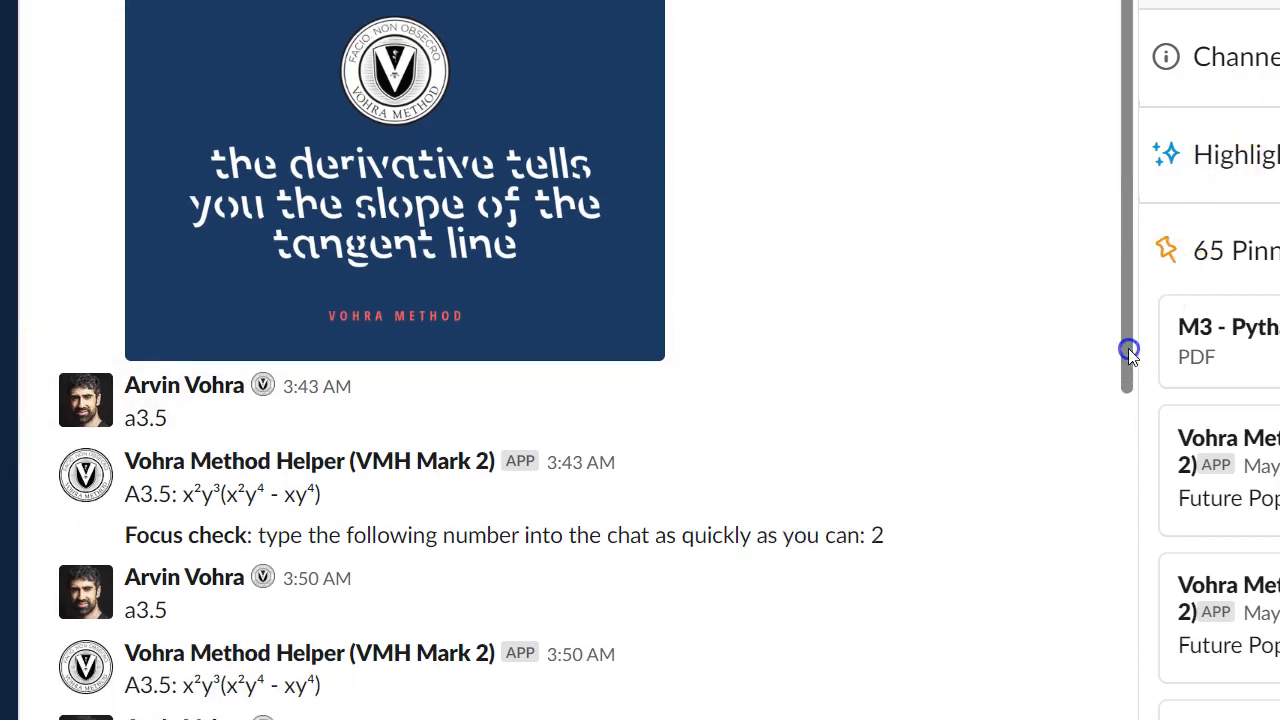
pyautogui.scroll(-3)
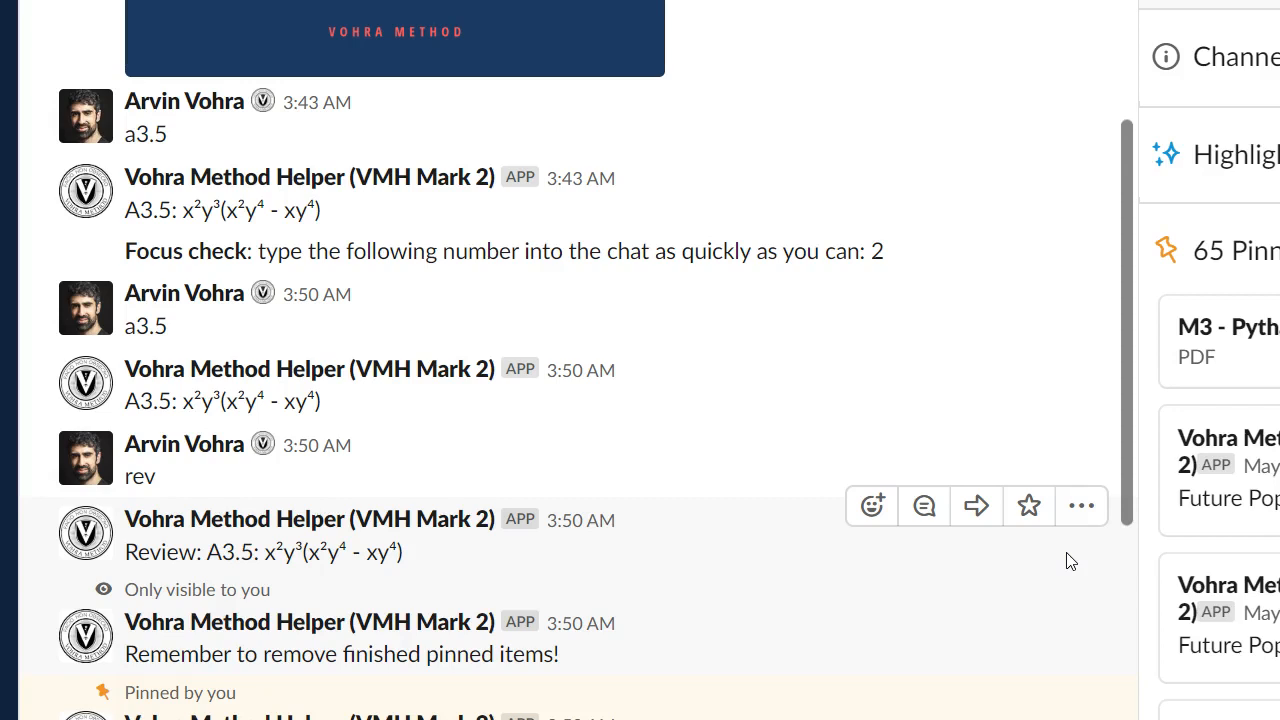
pyautogui.moveTo(1070, 560)
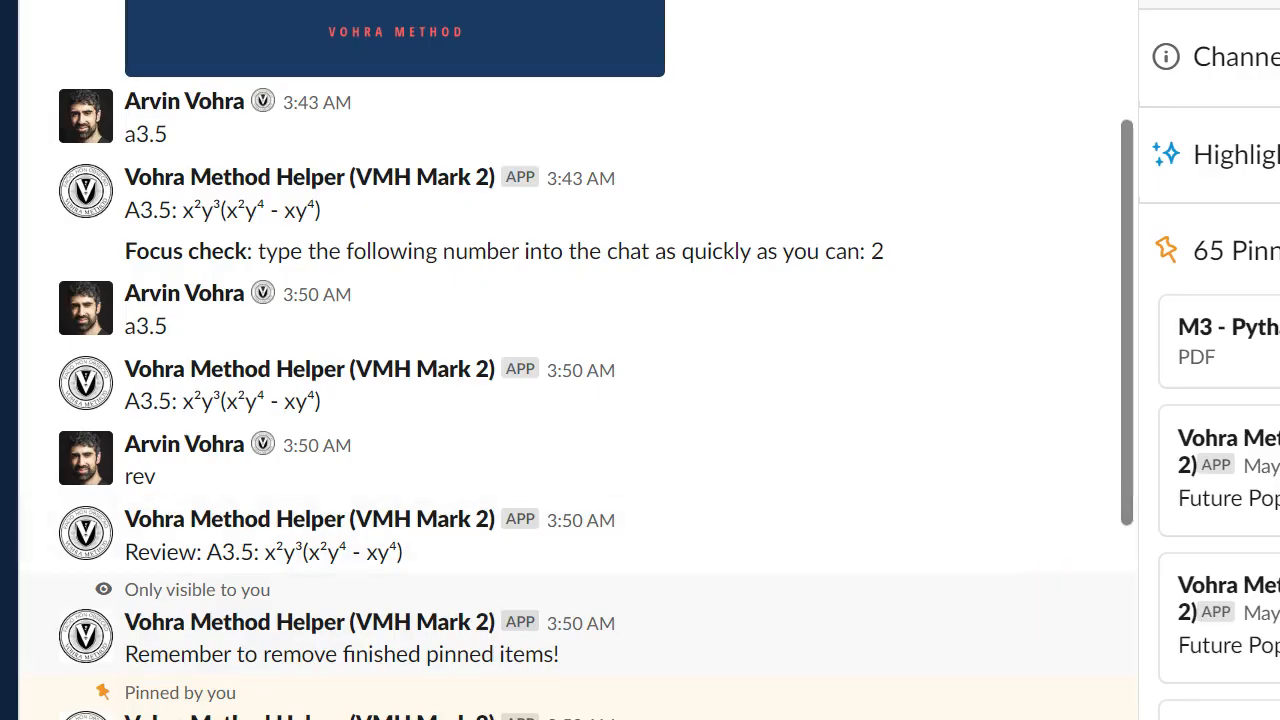
pyautogui.scroll(-3)
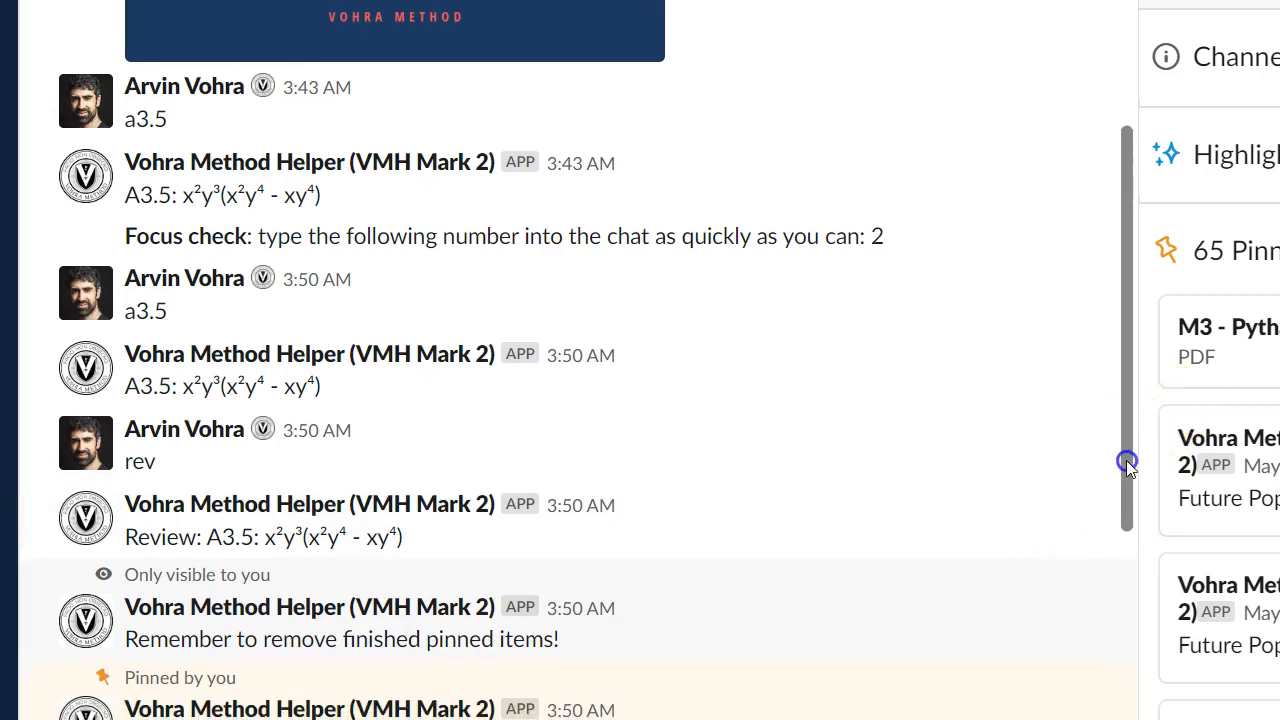
pyautogui.scroll(-3)
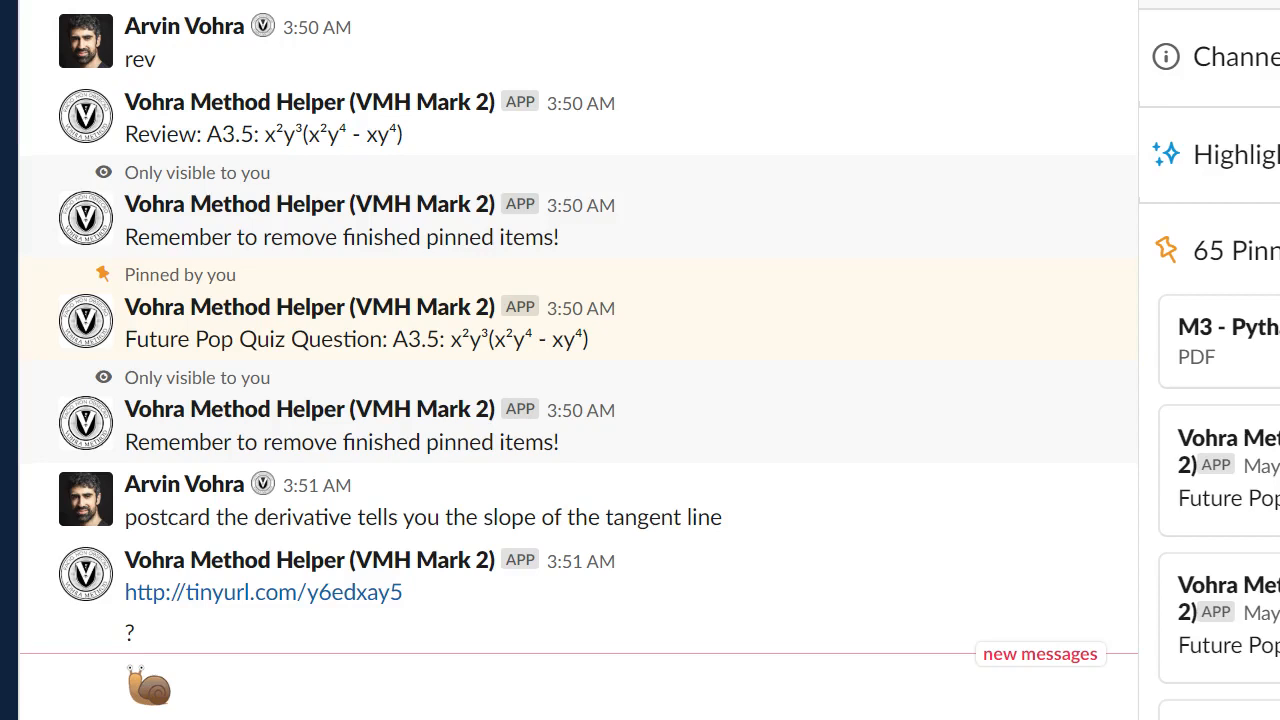
pyautogui.scroll(-3)
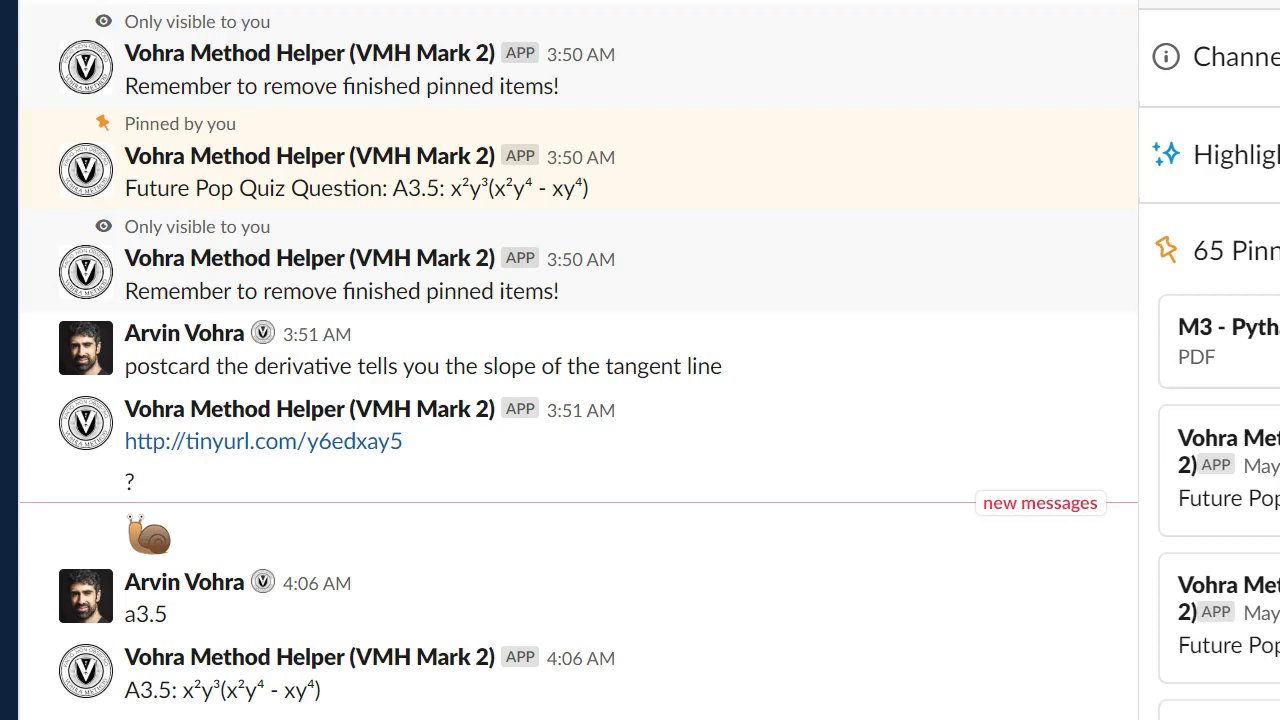
pyautogui.scroll(-3)
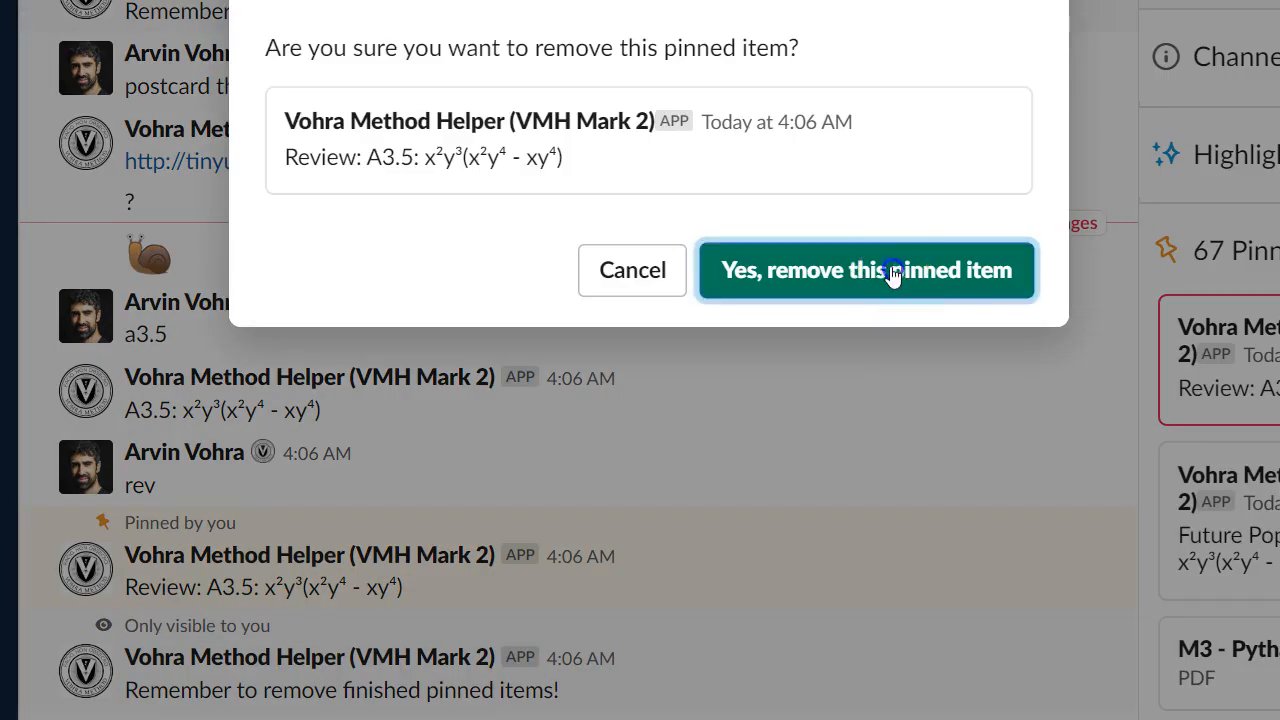
pyautogui.click(864, 270)
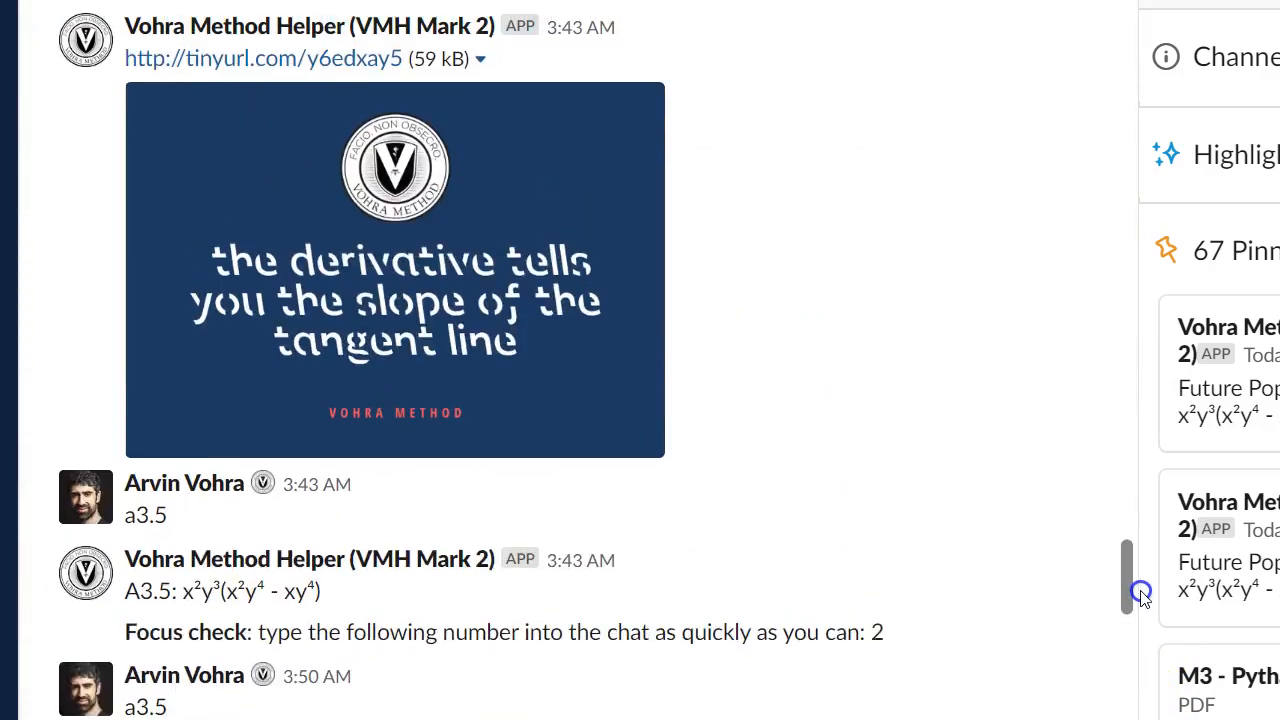
pyautogui.scroll(3)
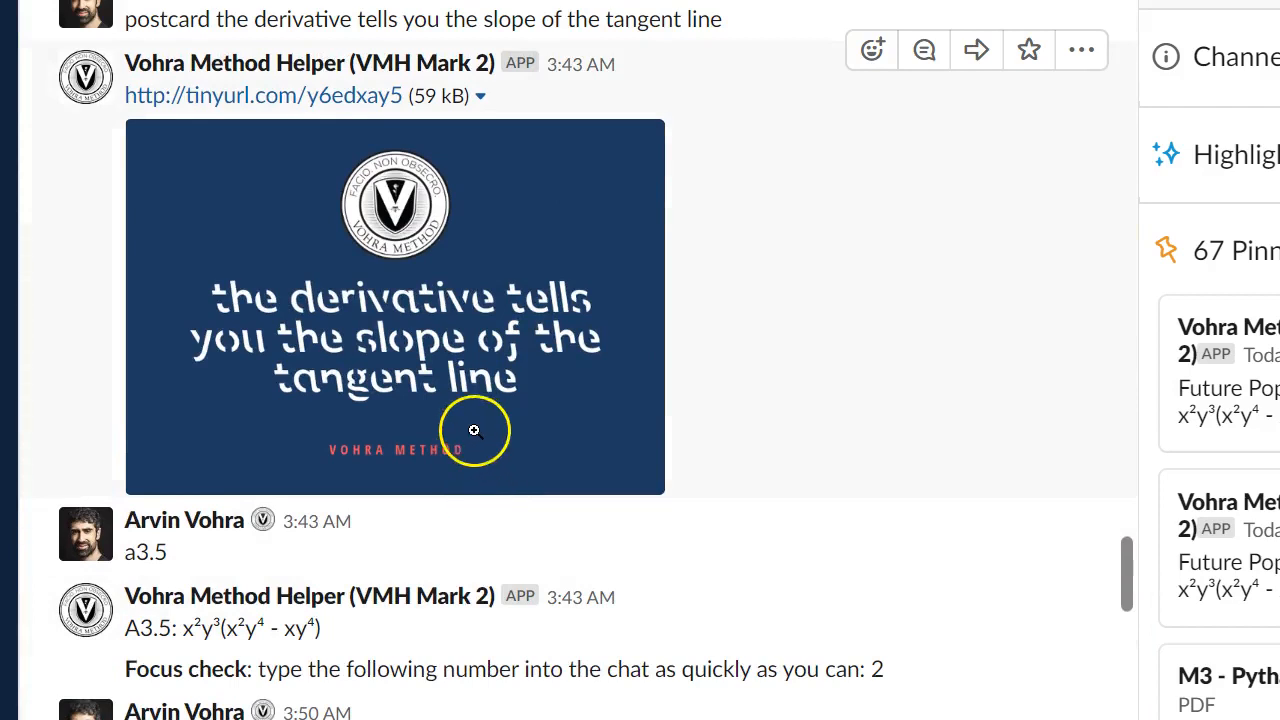
pyautogui.moveTo(280, 312)
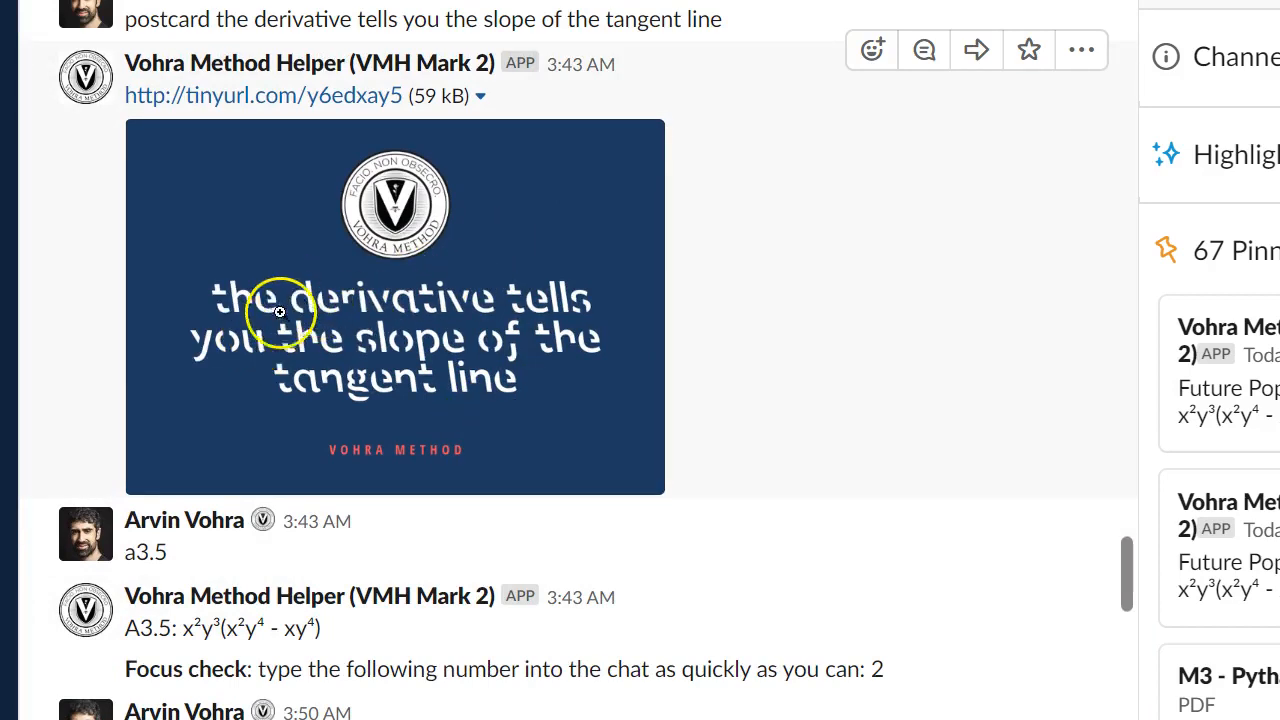
pyautogui.moveTo(536, 328)
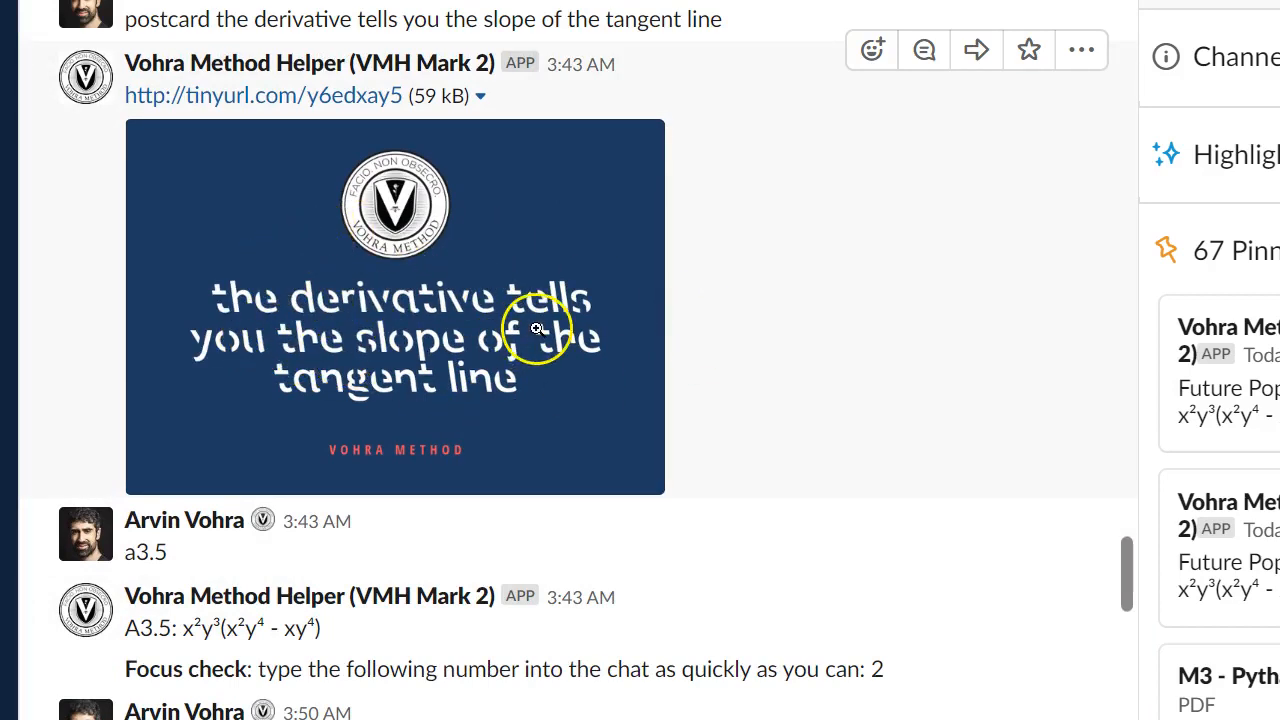
pyautogui.moveTo(576, 366)
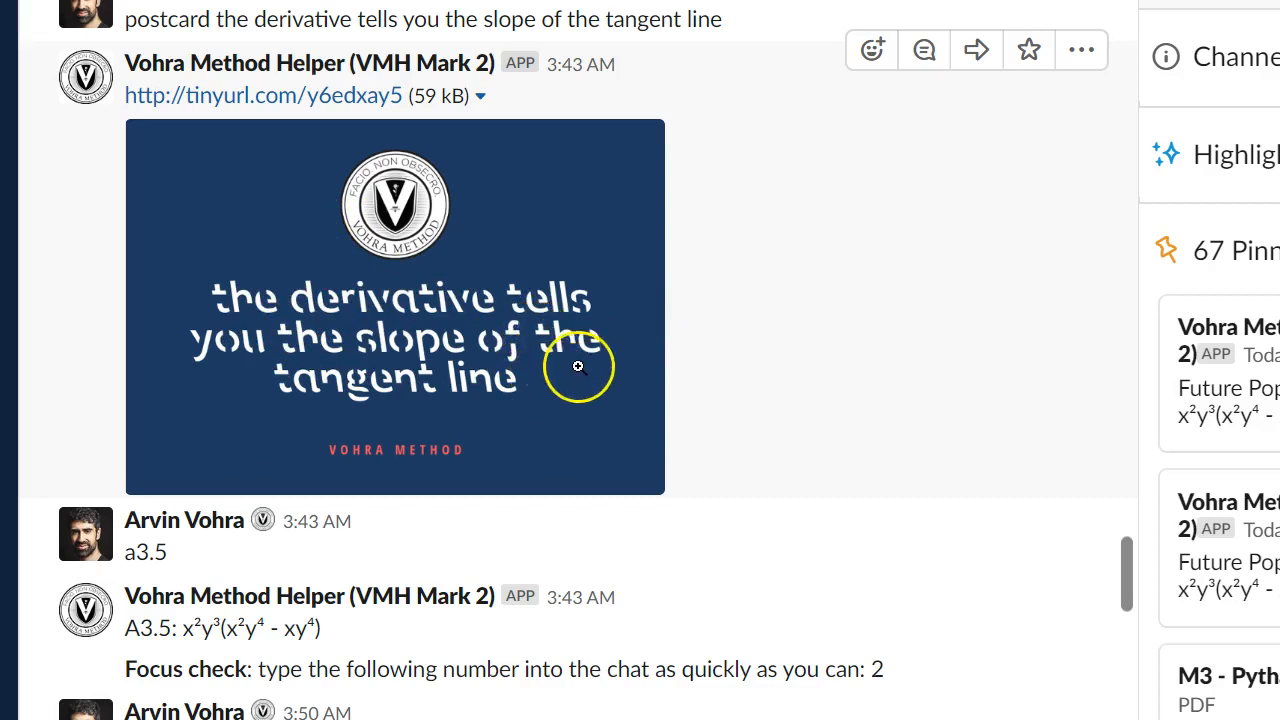
pyautogui.moveTo(614, 356)
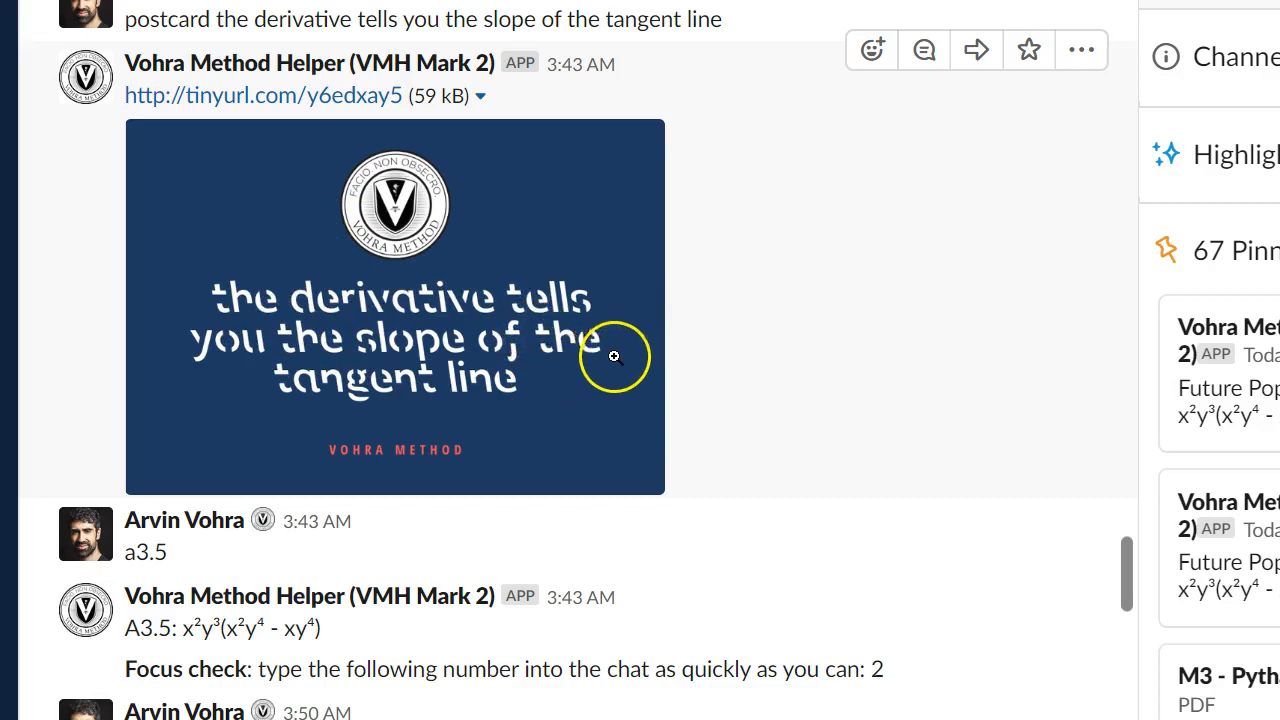
pyautogui.moveTo(620, 330)
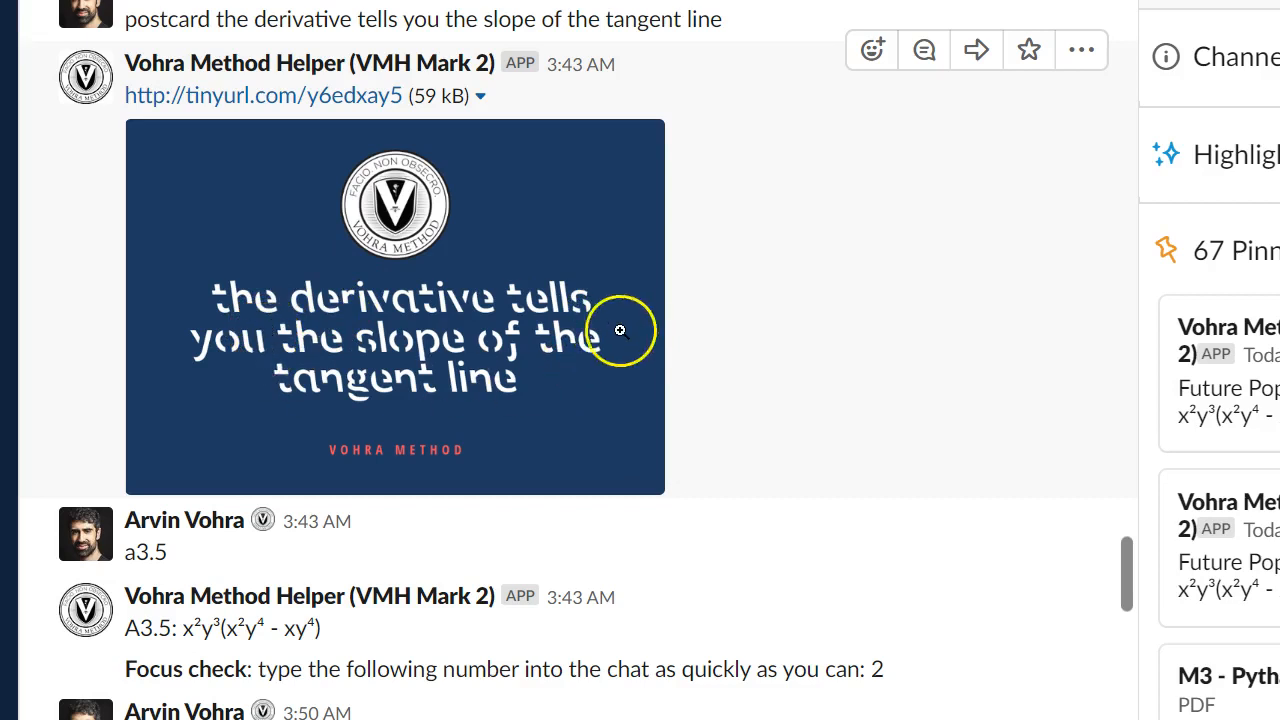
pyautogui.moveTo(616, 336)
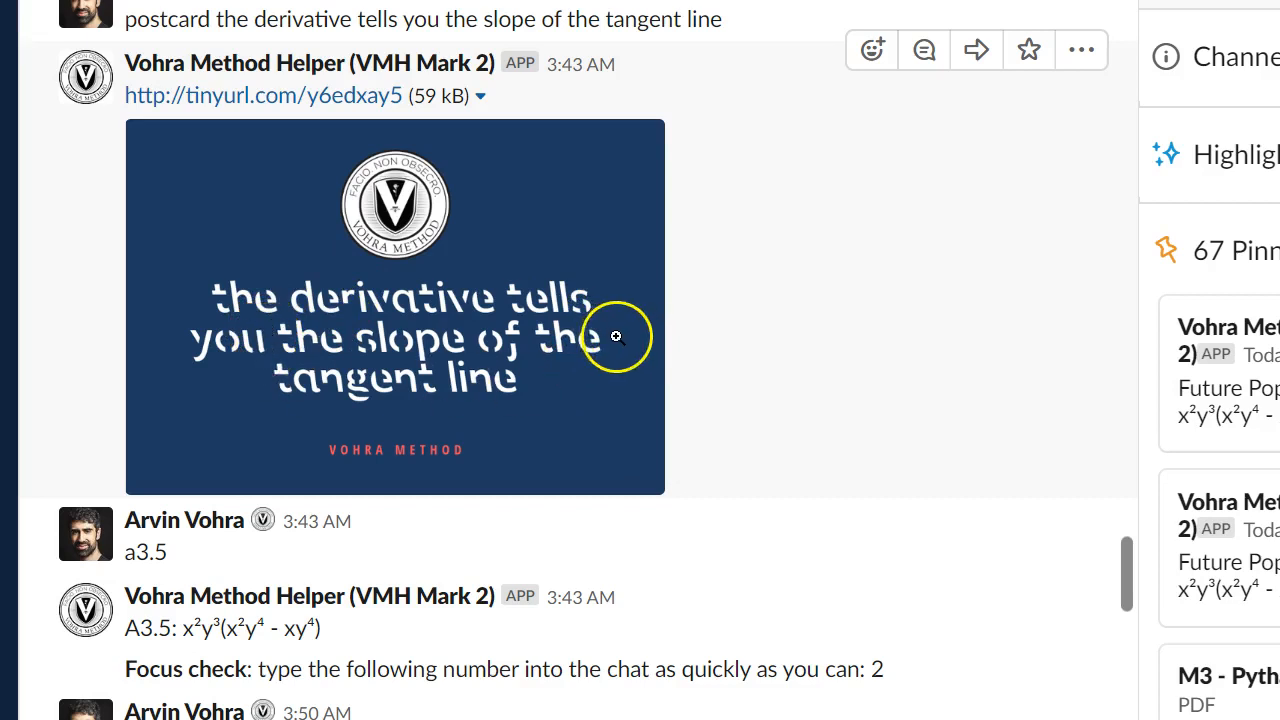
pyautogui.moveTo(612, 344)
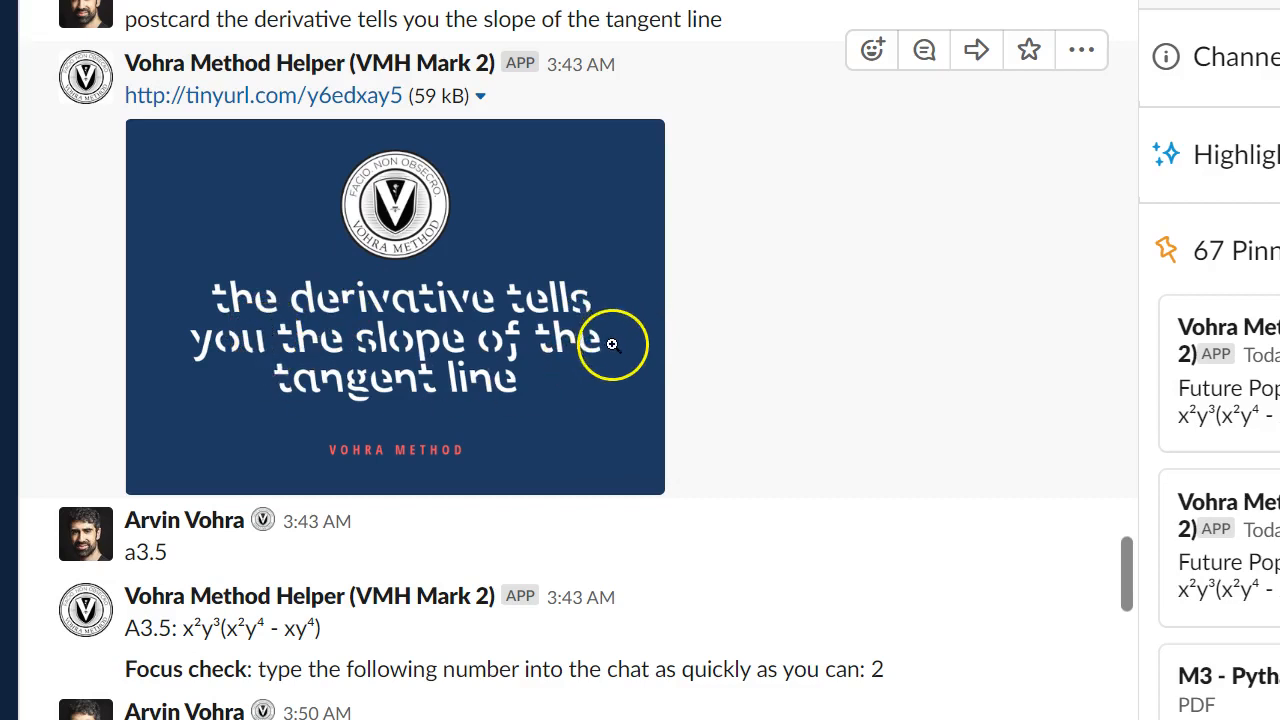
pyautogui.moveTo(604, 336)
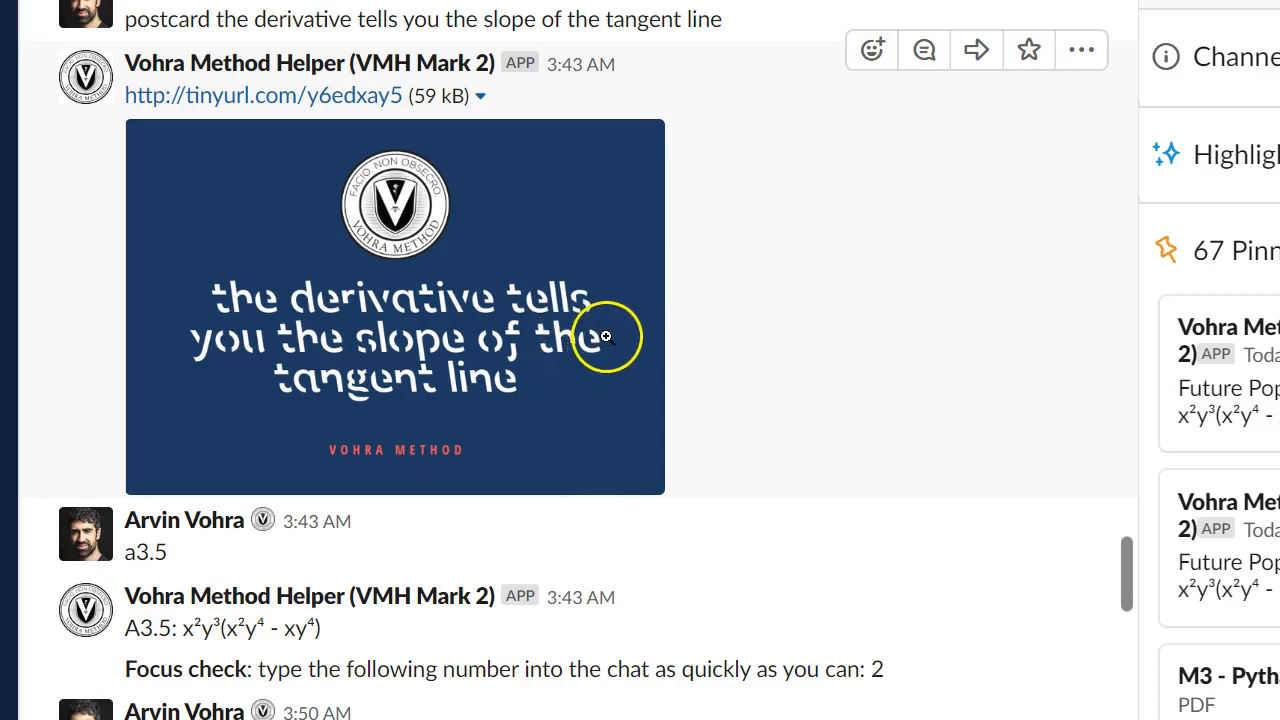
pyautogui.moveTo(602, 332)
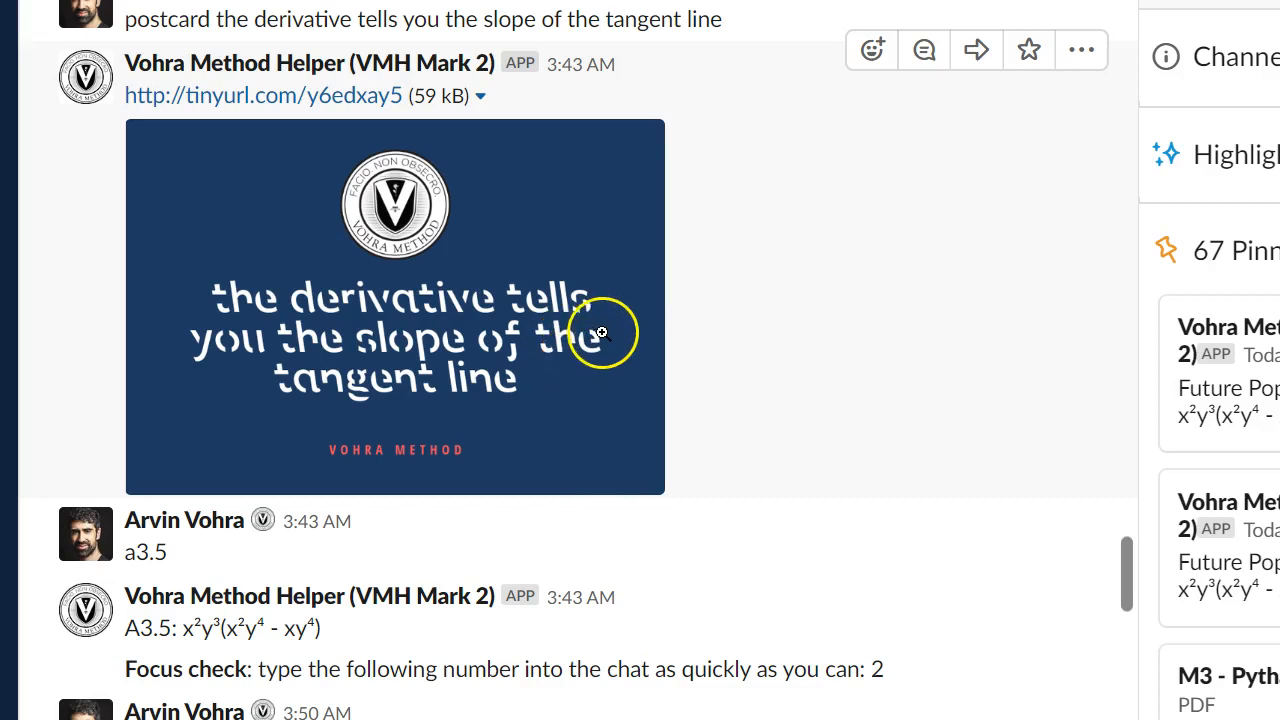
pyautogui.moveTo(590, 350)
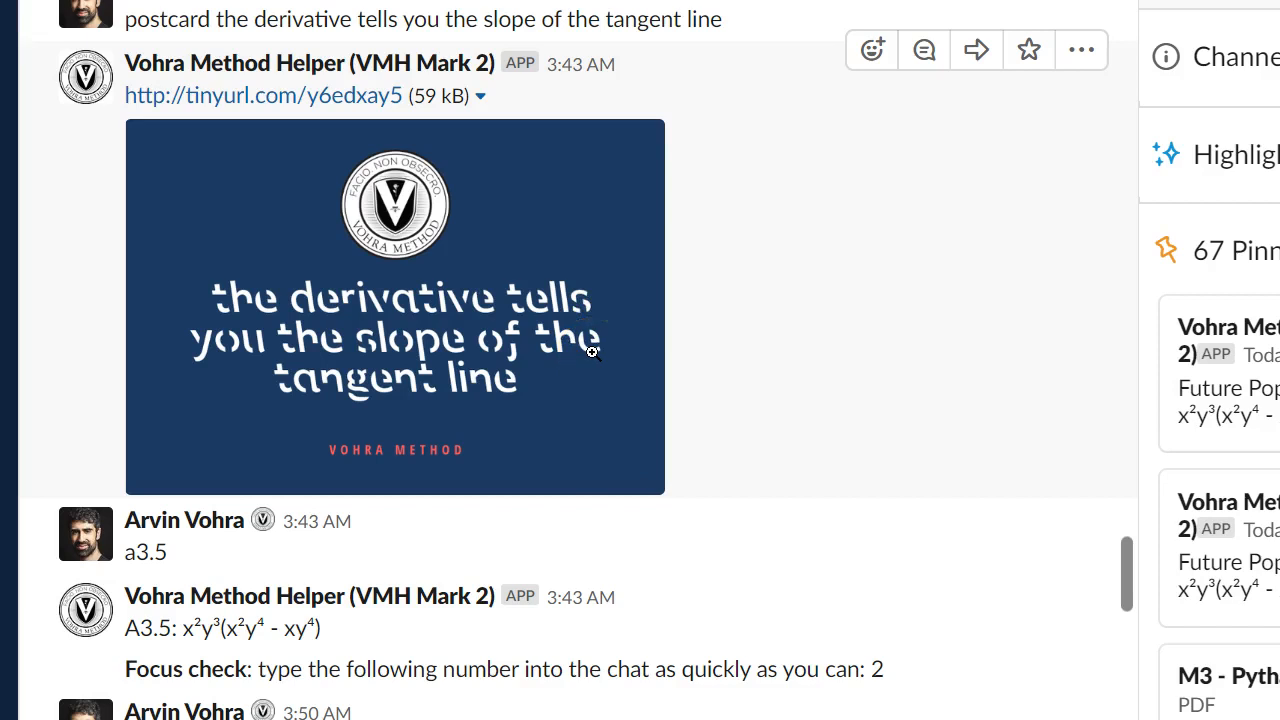
pyautogui.moveTo(688, 412)
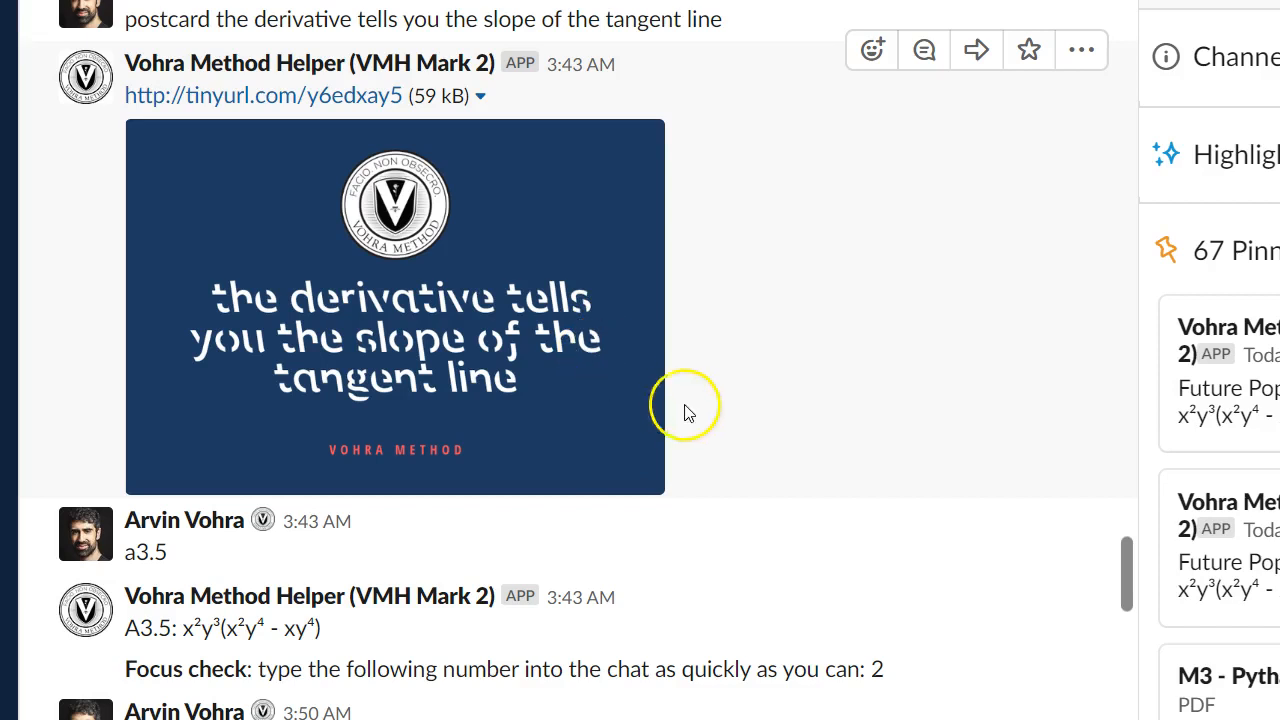
pyautogui.moveTo(750, 448)
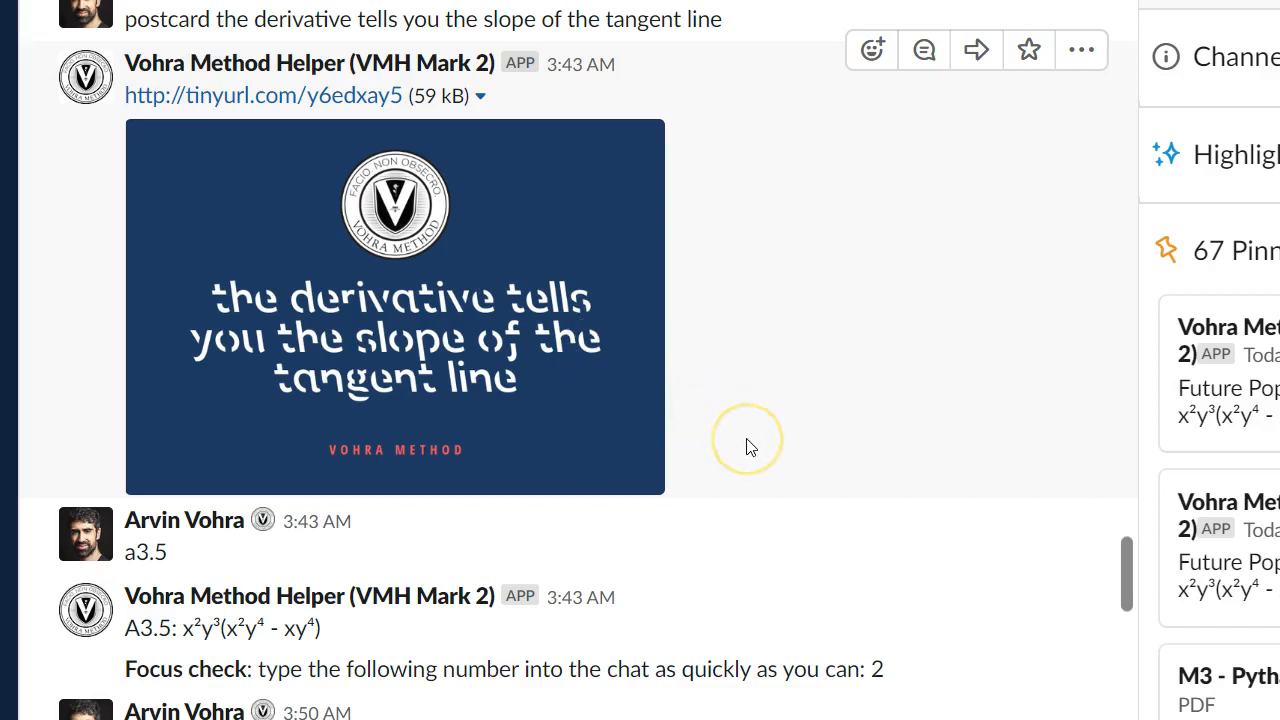
pyautogui.moveTo(752, 446)
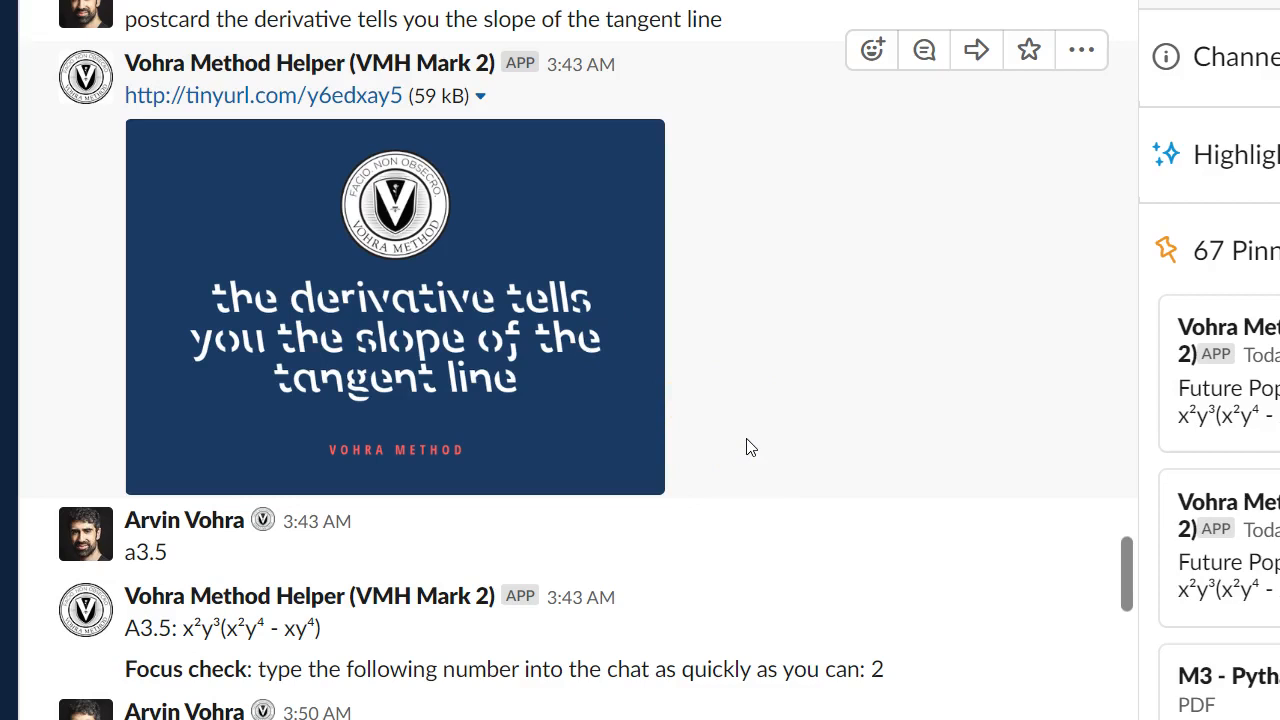
pyautogui.moveTo(340, 386)
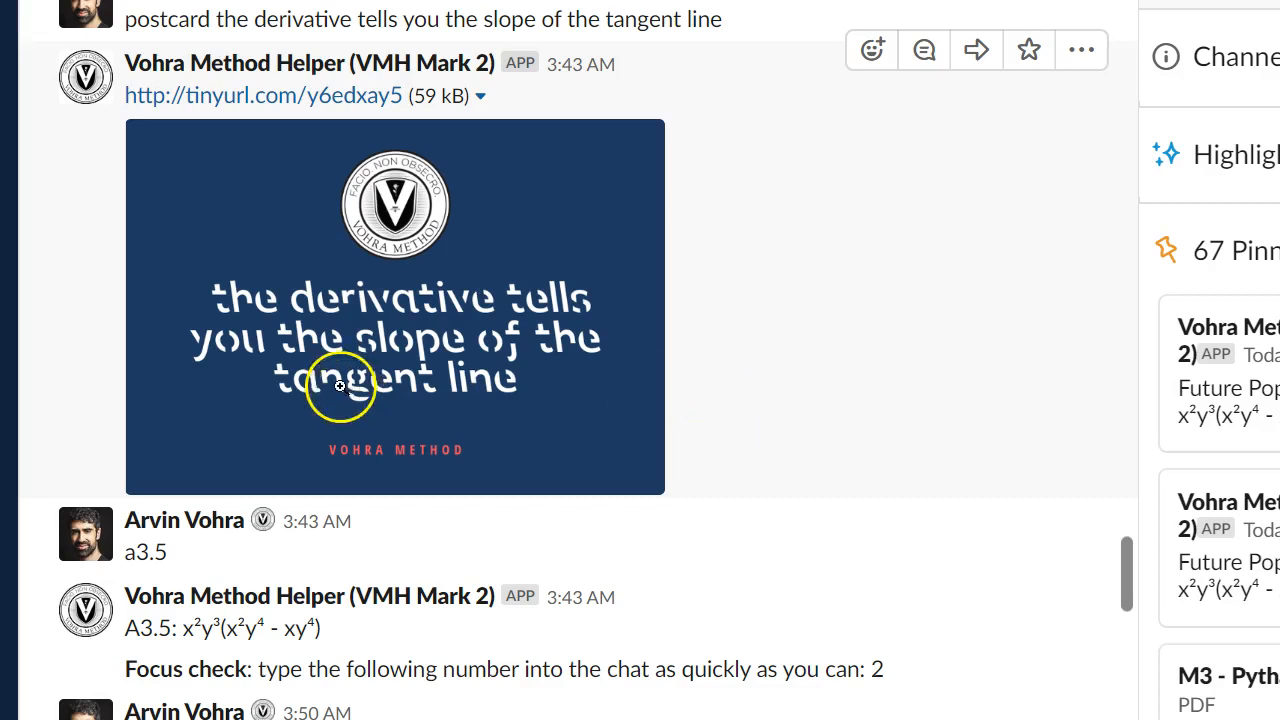
pyautogui.moveTo(536, 312)
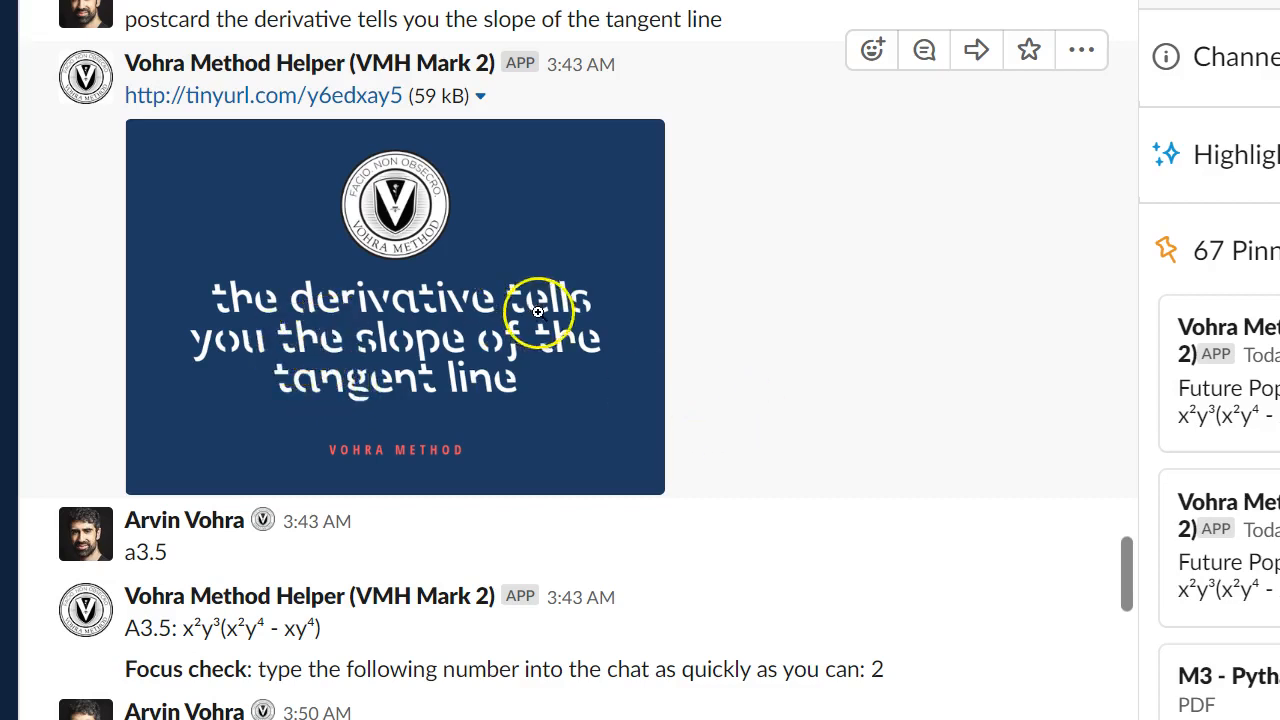
pyautogui.moveTo(584, 396)
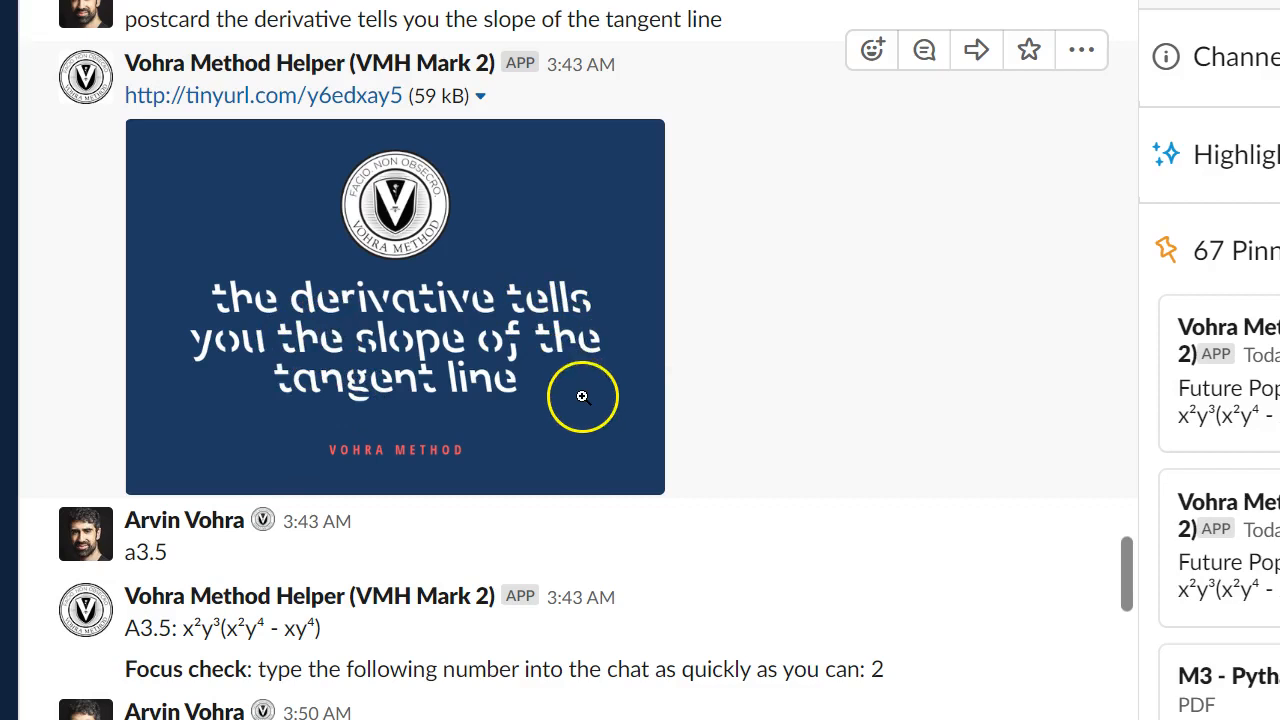
pyautogui.moveTo(588, 406)
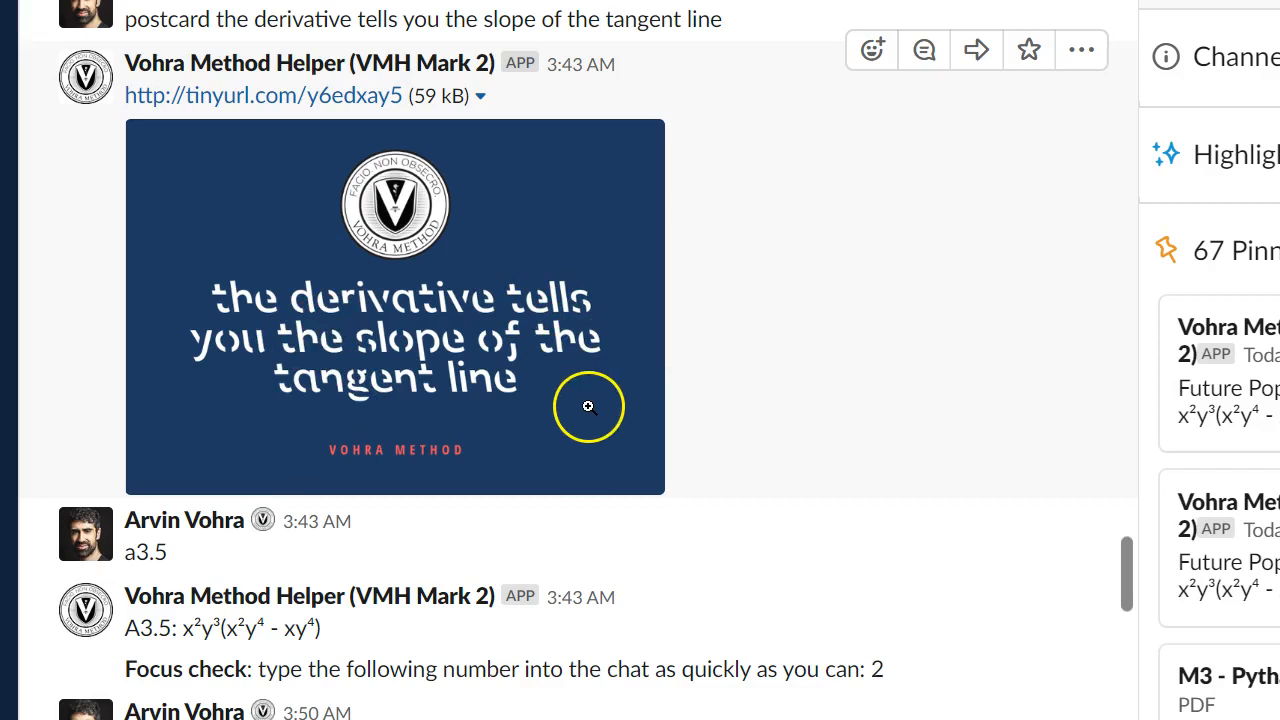
pyautogui.moveTo(584, 404)
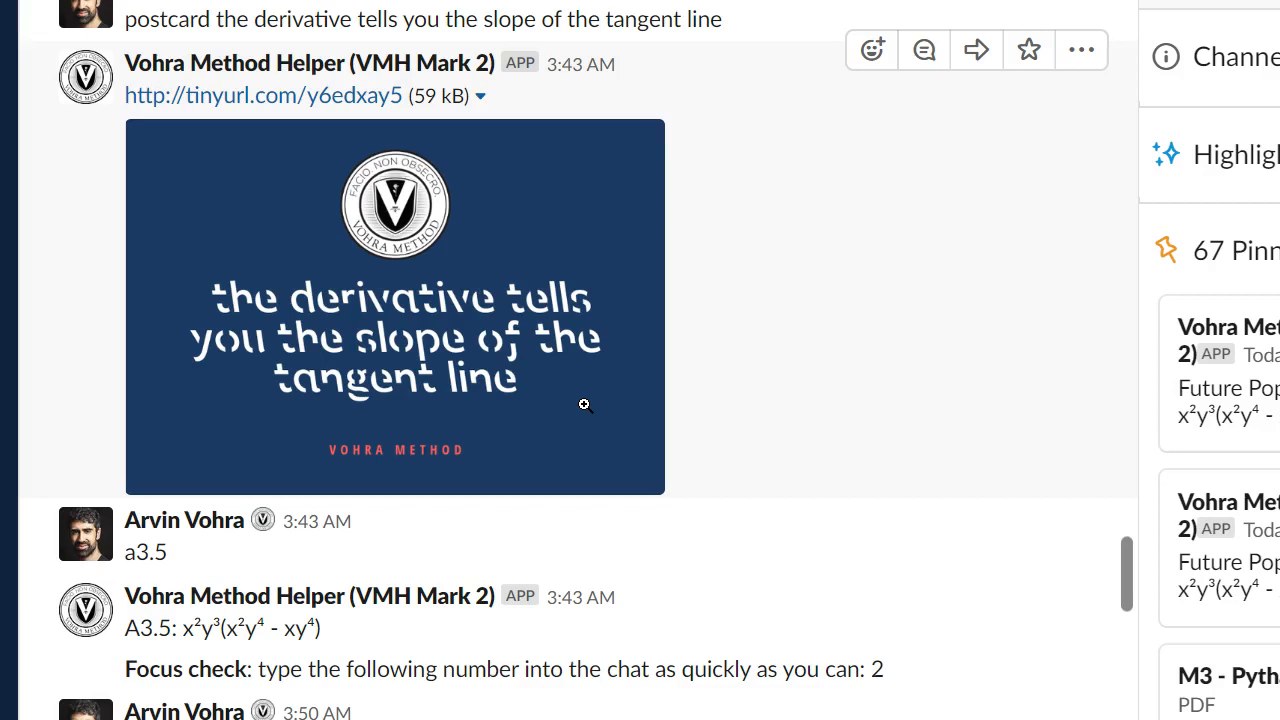
pyautogui.moveTo(840, 596)
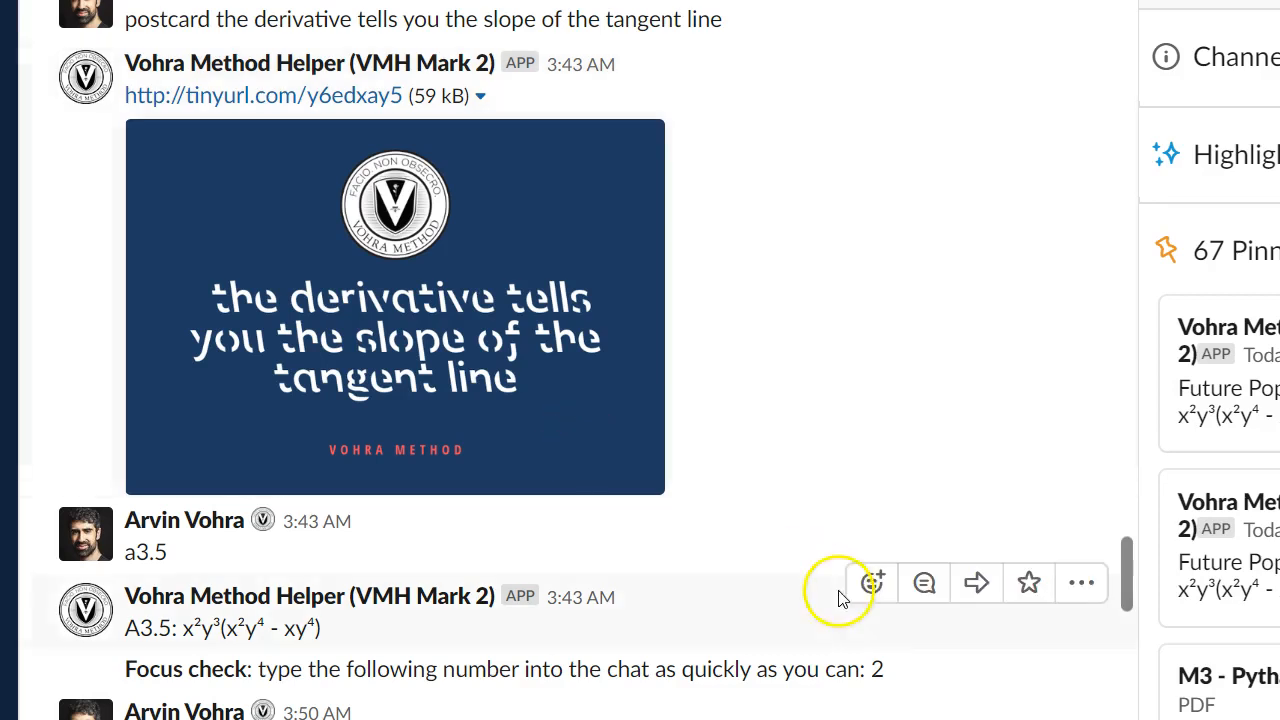
pyautogui.moveTo(1132, 572)
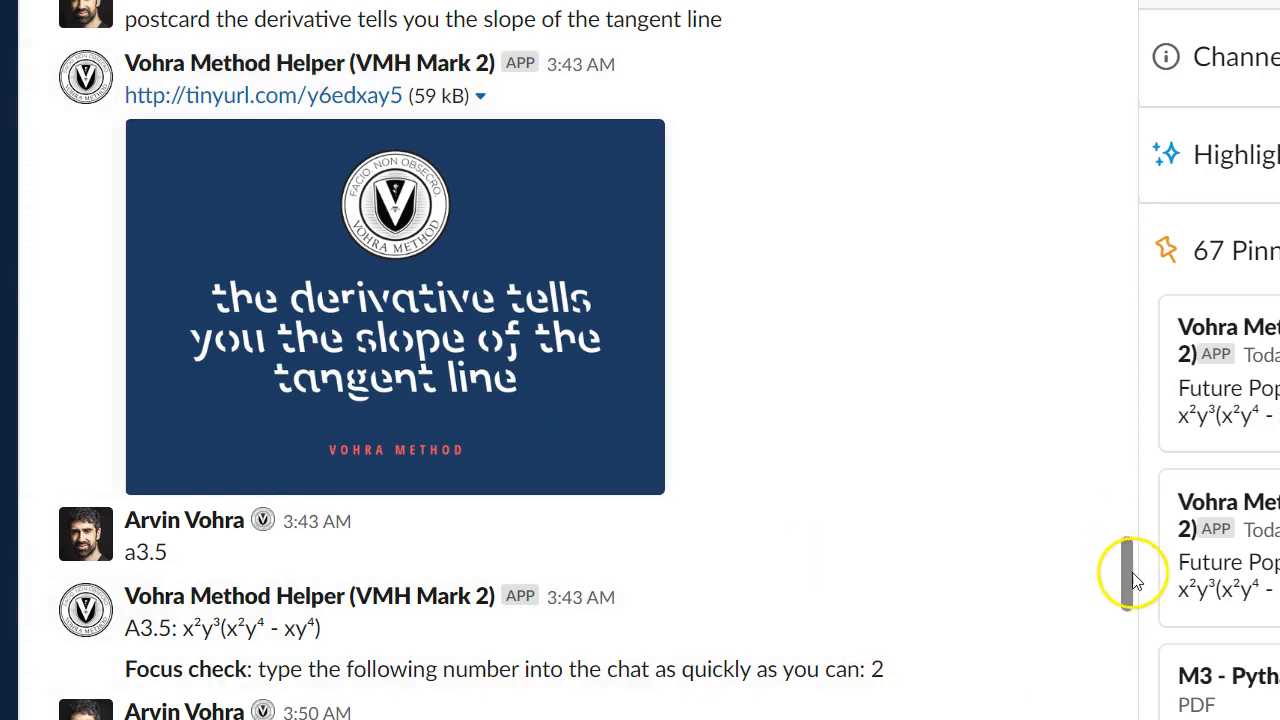
pyautogui.scroll(-3)
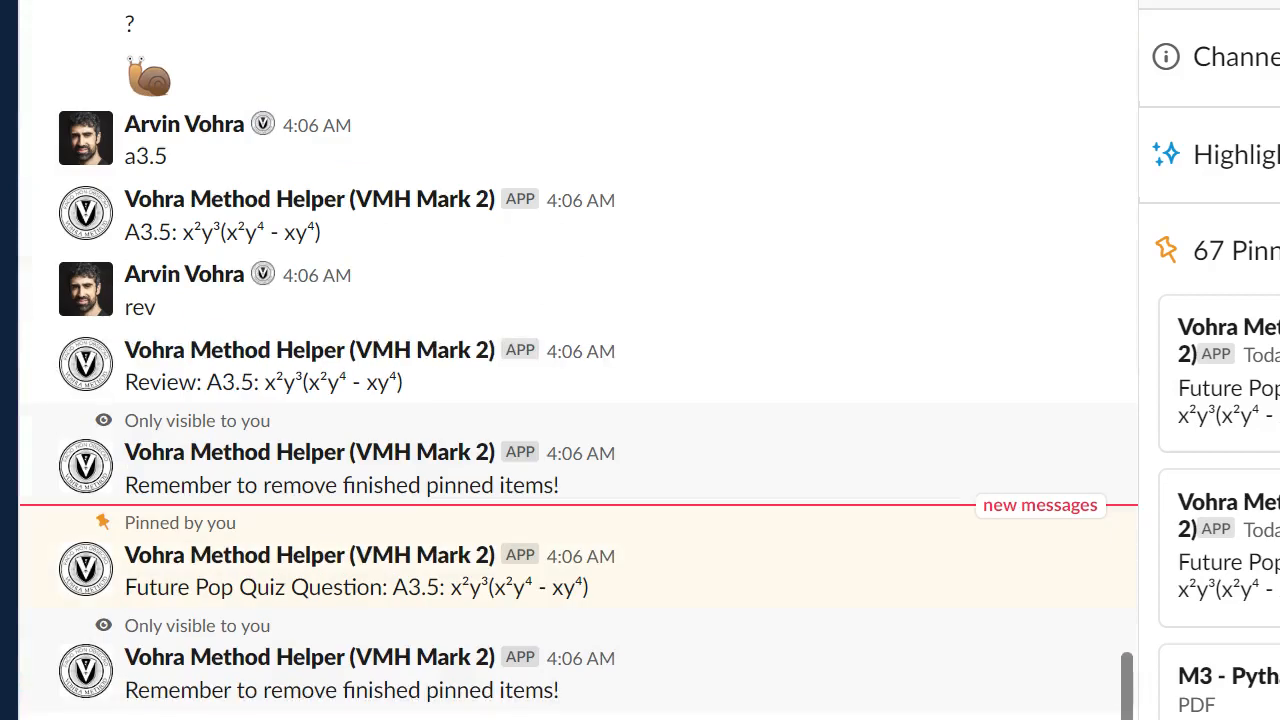